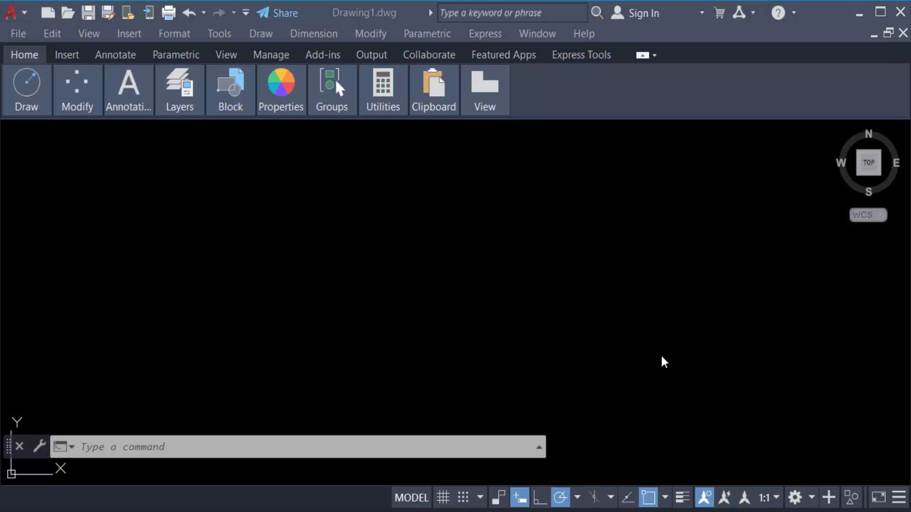
{"action": "mouse_move", "coordinate": [647, 359]}
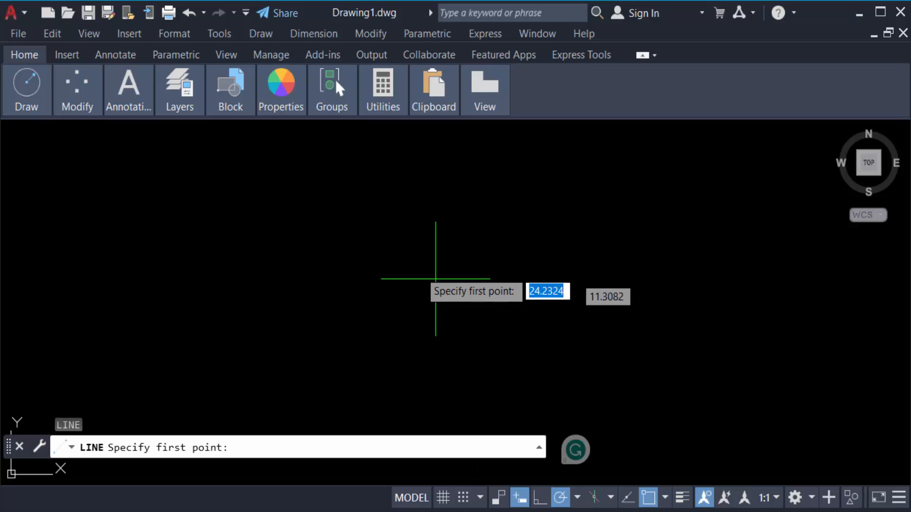
- Draw a horizontal line 5 units long from a picked start point
{"action": "left_click", "coordinate": [435, 277]}
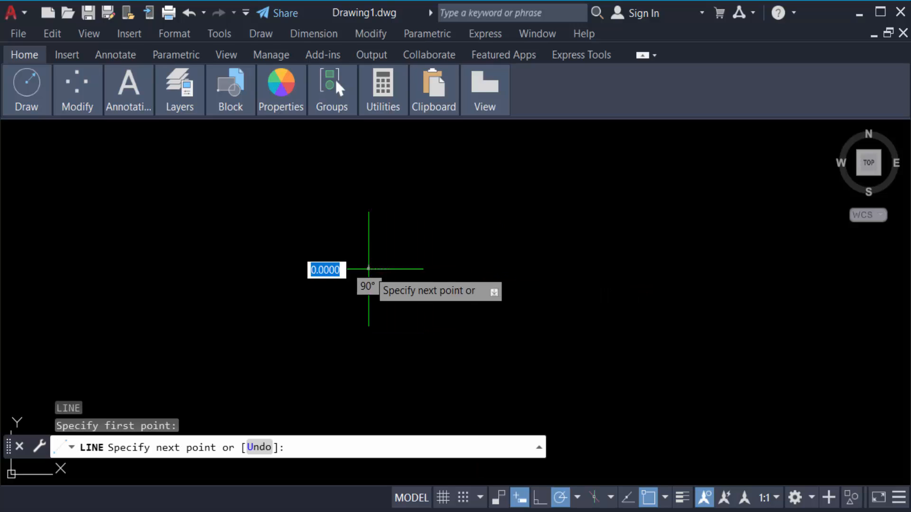
{"action": "mouse_move", "coordinate": [624, 268]}
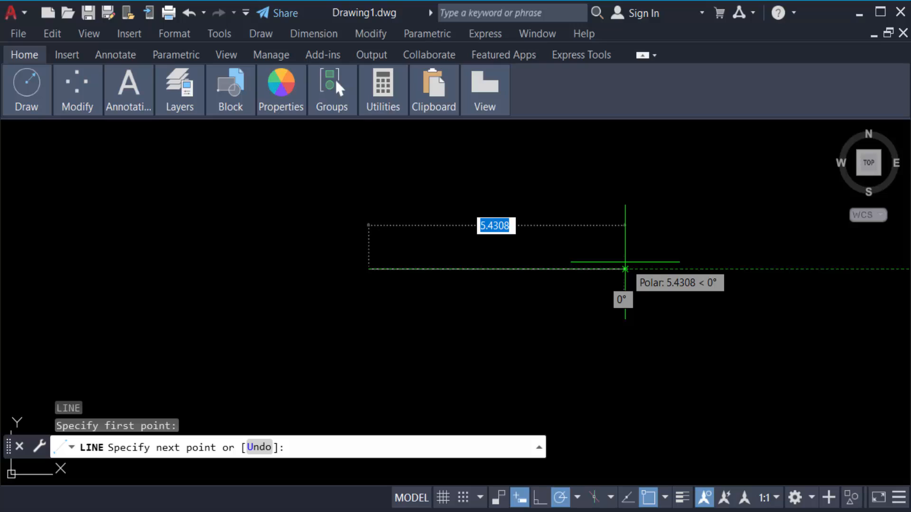
{"action": "type", "text": "5"}
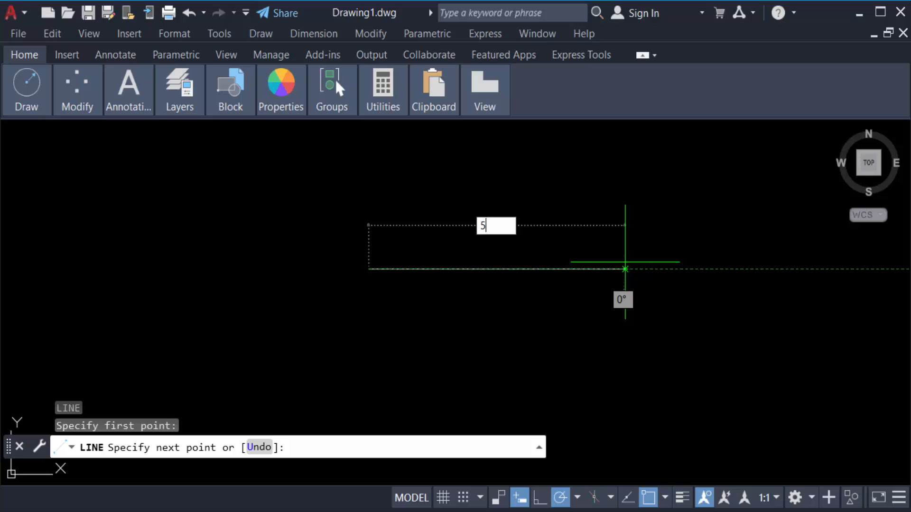
{"action": "key", "text": "enter"}
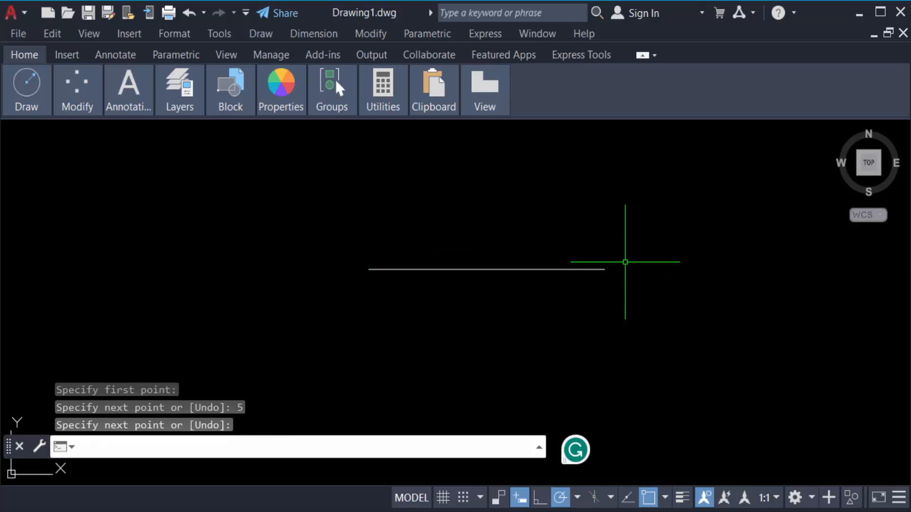
{"action": "key", "text": "Escape"}
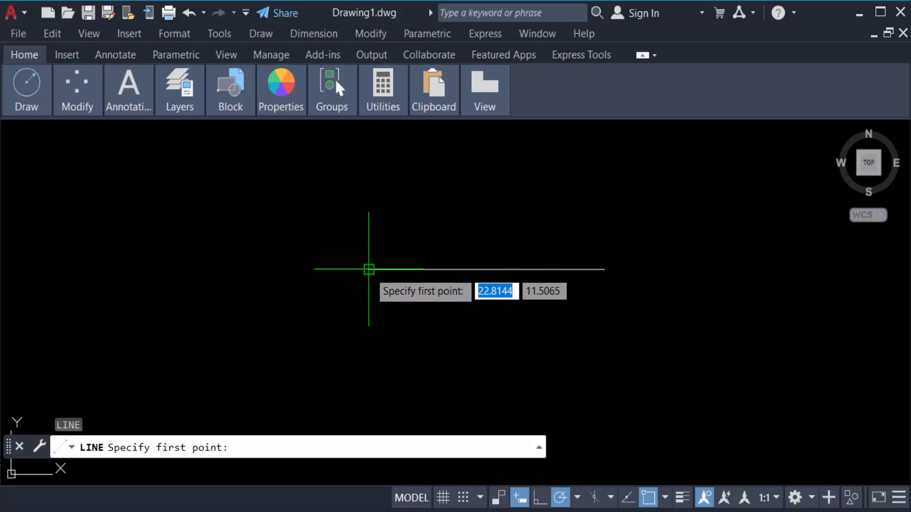
- Draw a 4-unit line at 30° from the horizontal line's left endpoint
{"action": "left_click", "coordinate": [368, 269]}
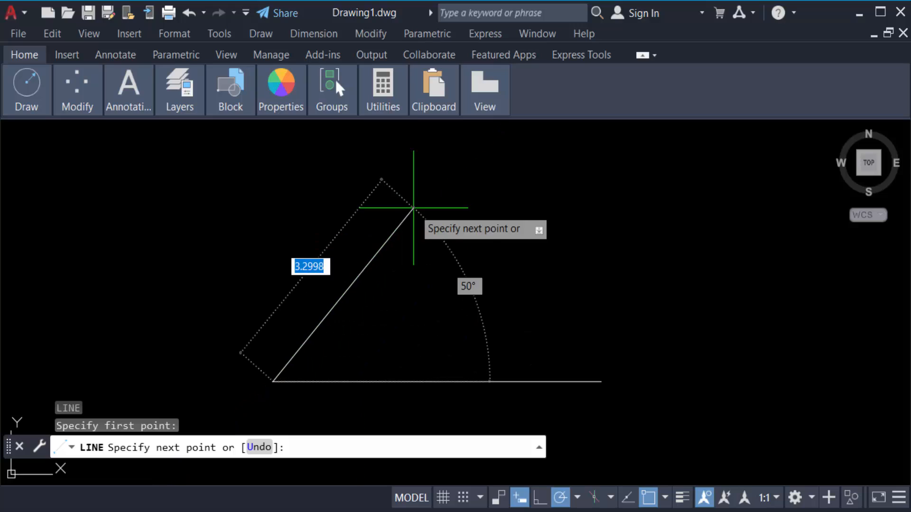
{"action": "mouse_move", "coordinate": [426, 207]}
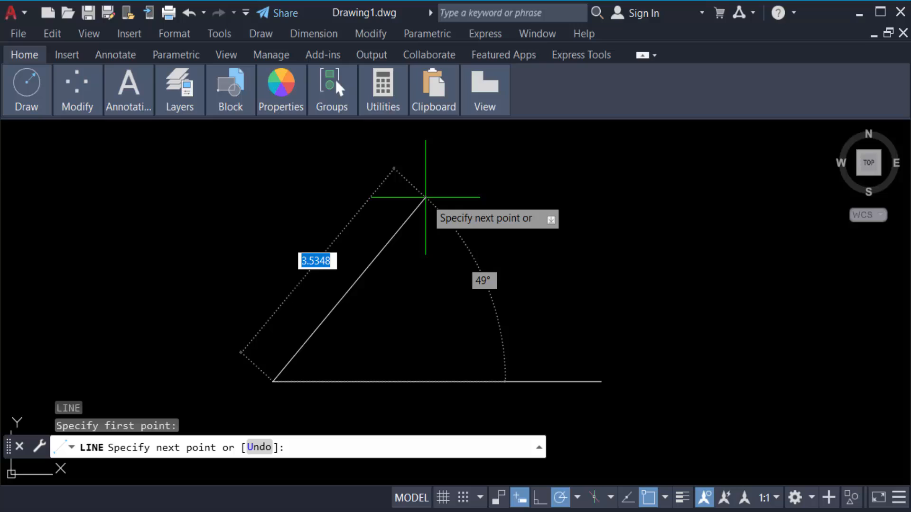
{"action": "type", "text": "4.0000"}
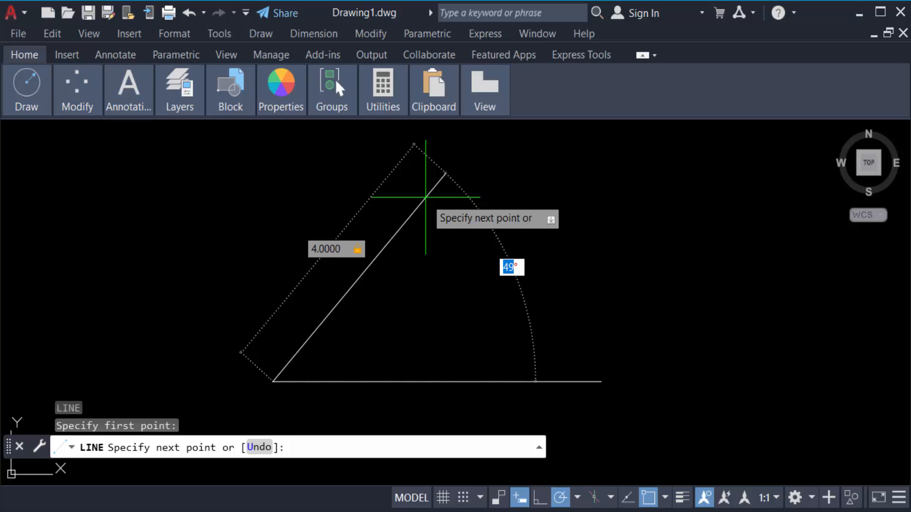
{"action": "type", "text": "30"}
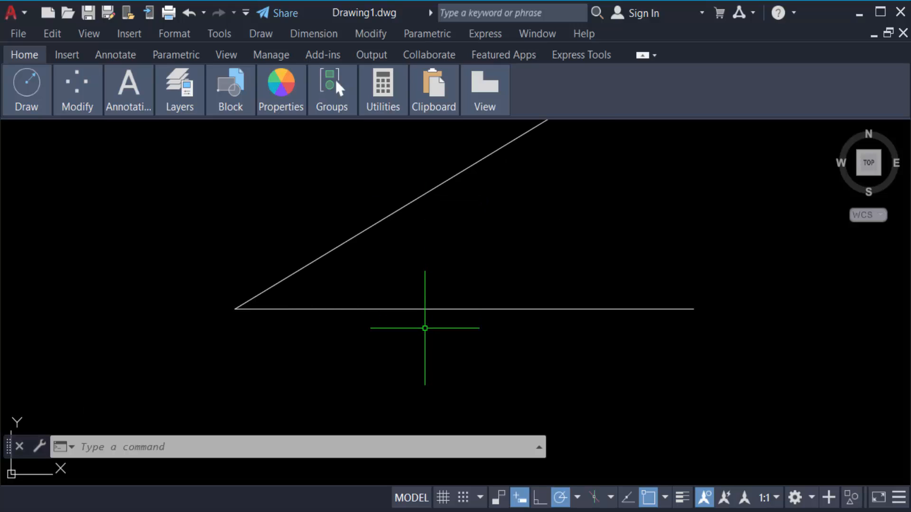
{"action": "mouse_move", "coordinate": [384, 245]}
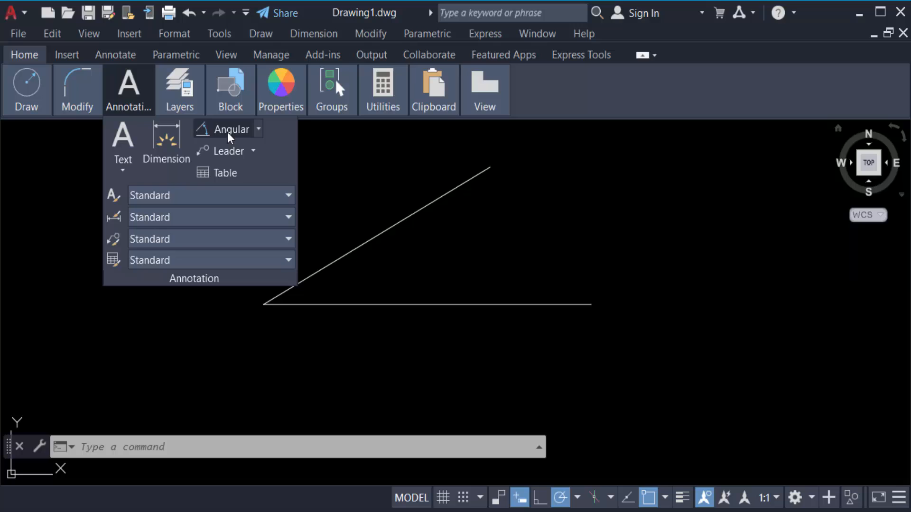
- Add an angular dimension between the slanted and horizontal lines, reading 30°
{"action": "left_click", "coordinate": [231, 130]}
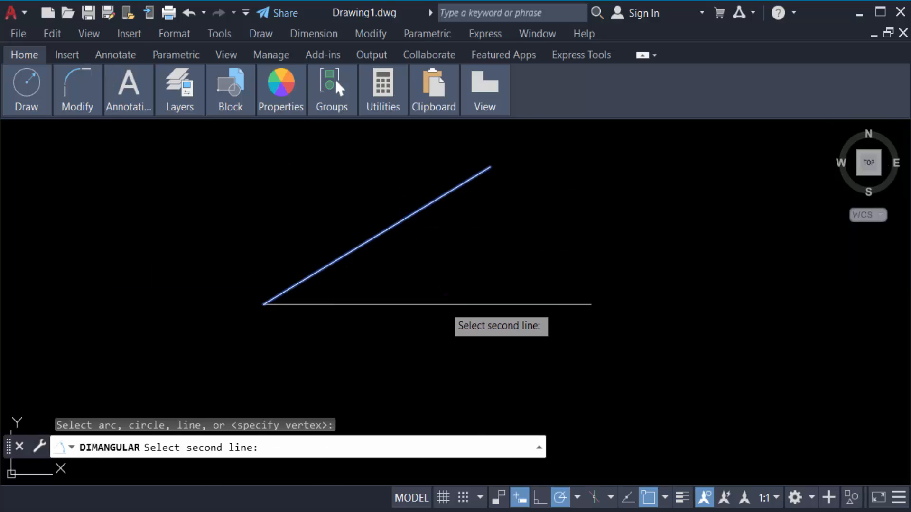
{"action": "left_click", "coordinate": [440, 274]}
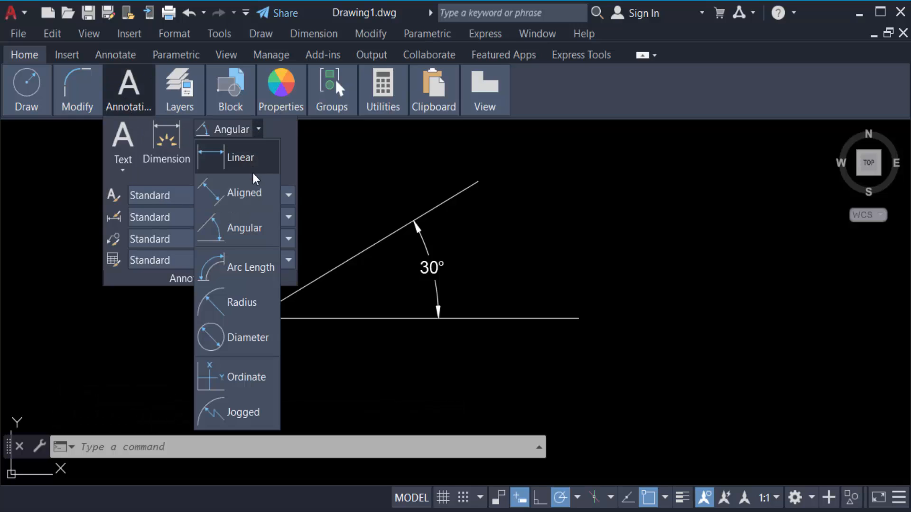
- Dimension the slanted line with an aligned 4.0000 dimension, then start the horizontal line's dimension
{"action": "left_click", "coordinate": [244, 192]}
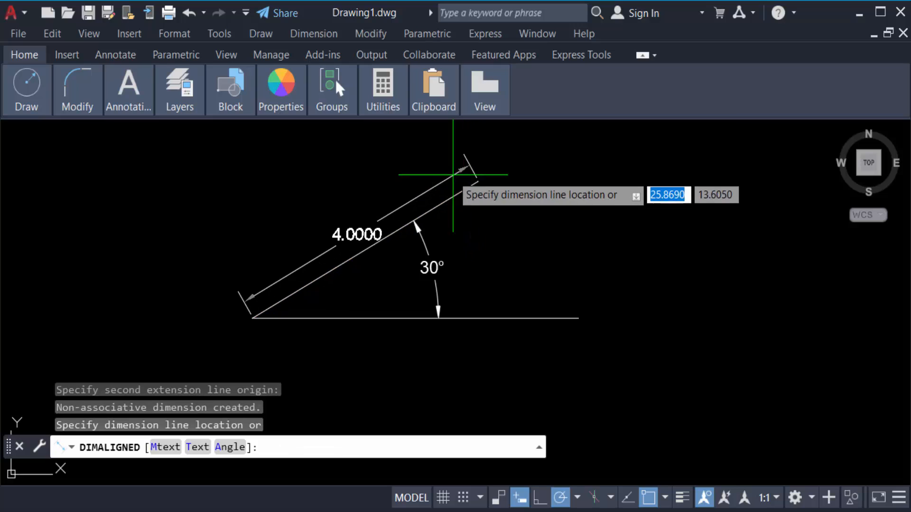
{"action": "left_click", "coordinate": [335, 259]}
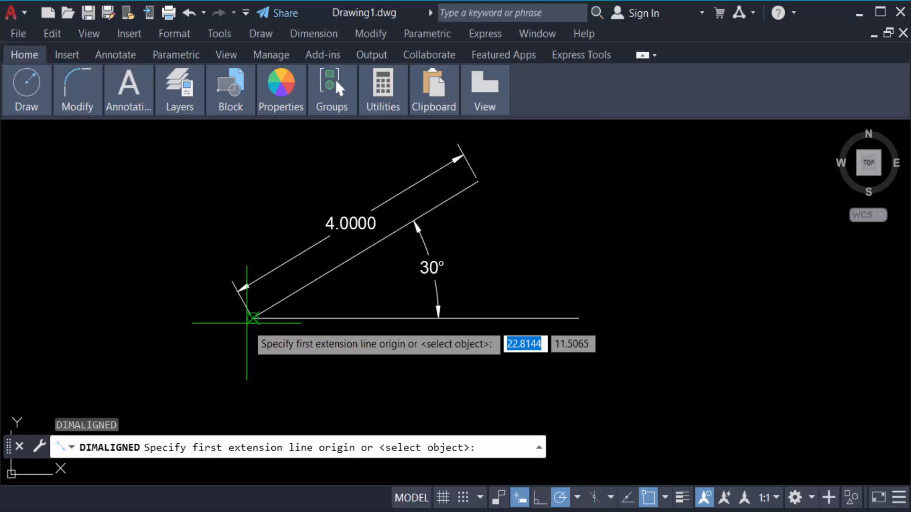
{"action": "left_click", "coordinate": [251, 318]}
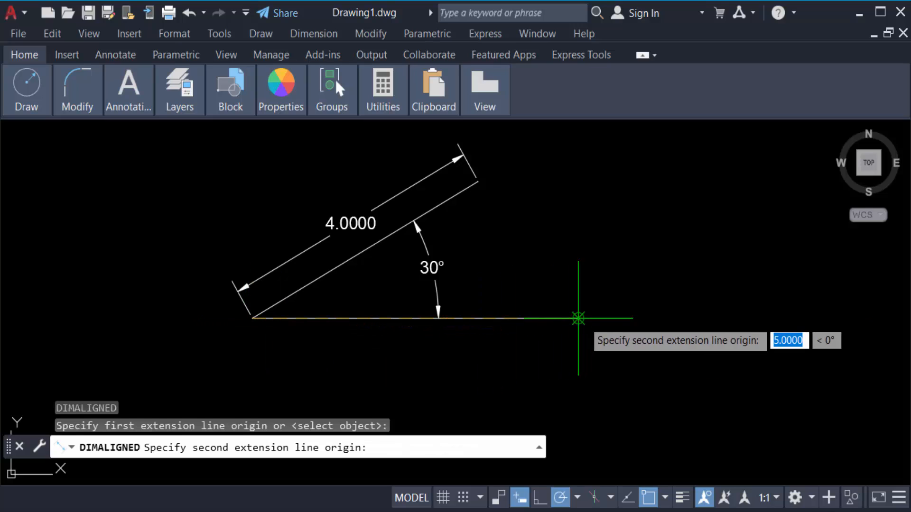